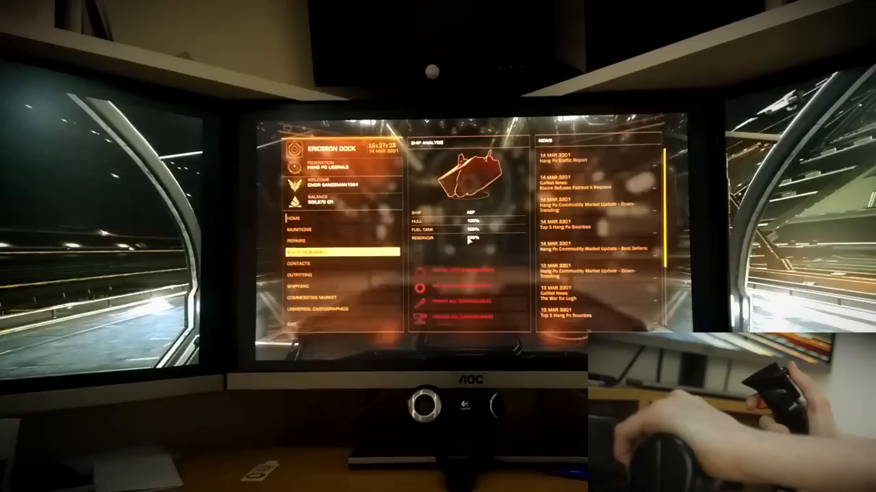
- Select the Pilots Federation district contact at Ericson Dock to show its bounty payment page
left_click(298, 262)
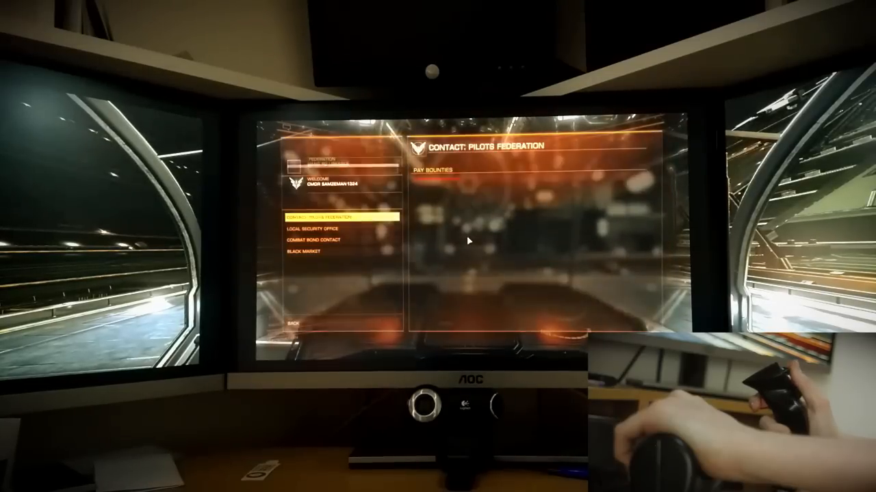